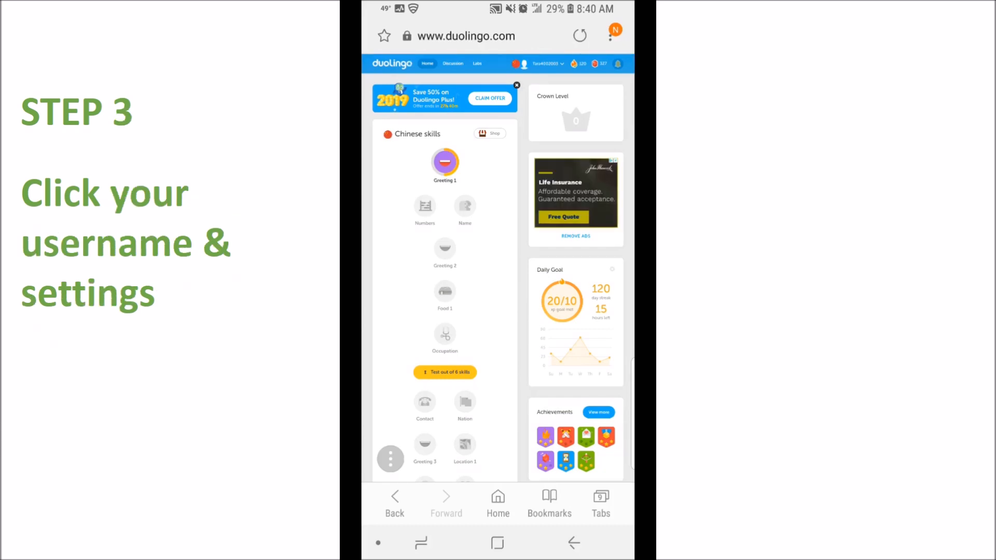
pyautogui.click(545, 63)
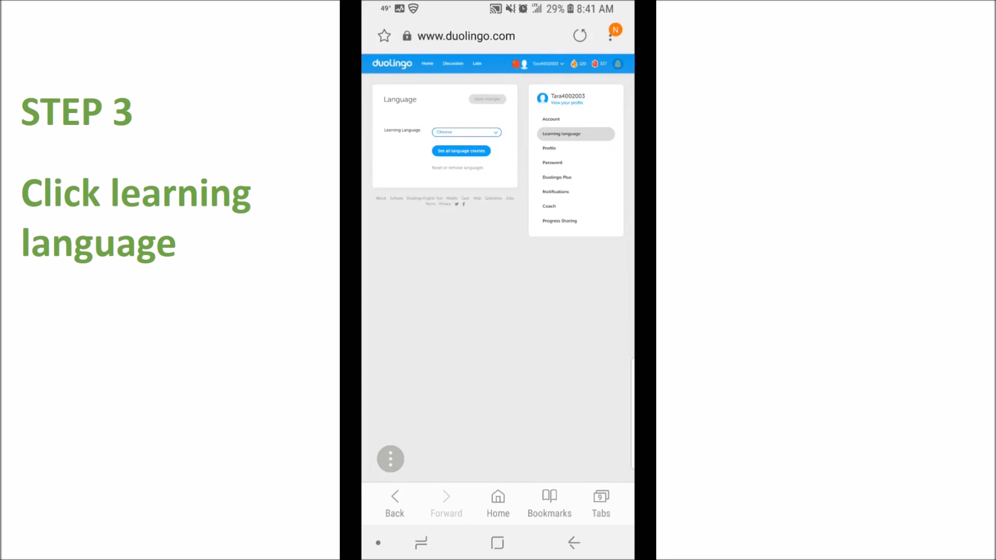
# Expand the Learning Language dropdown showing Chinese as the current course.
pyautogui.click(466, 132)
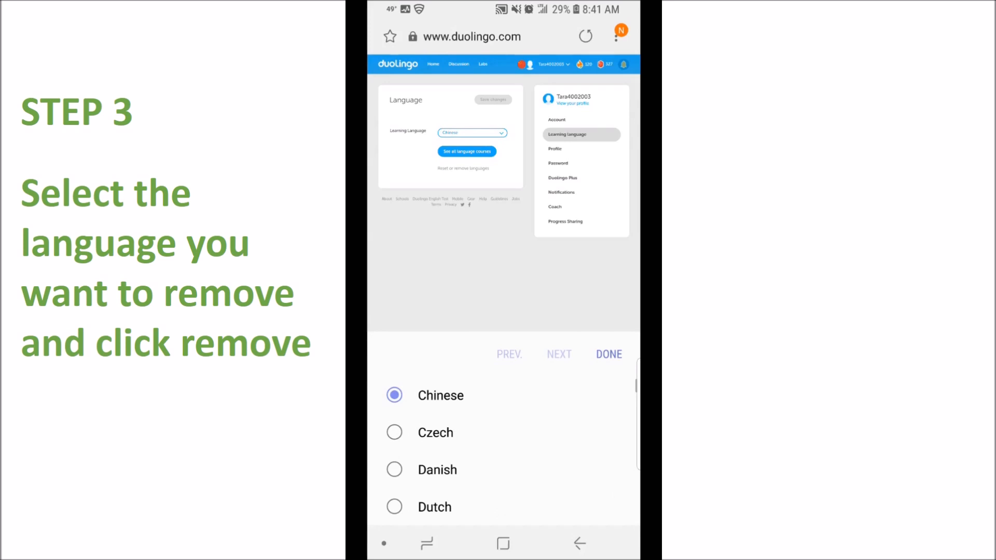